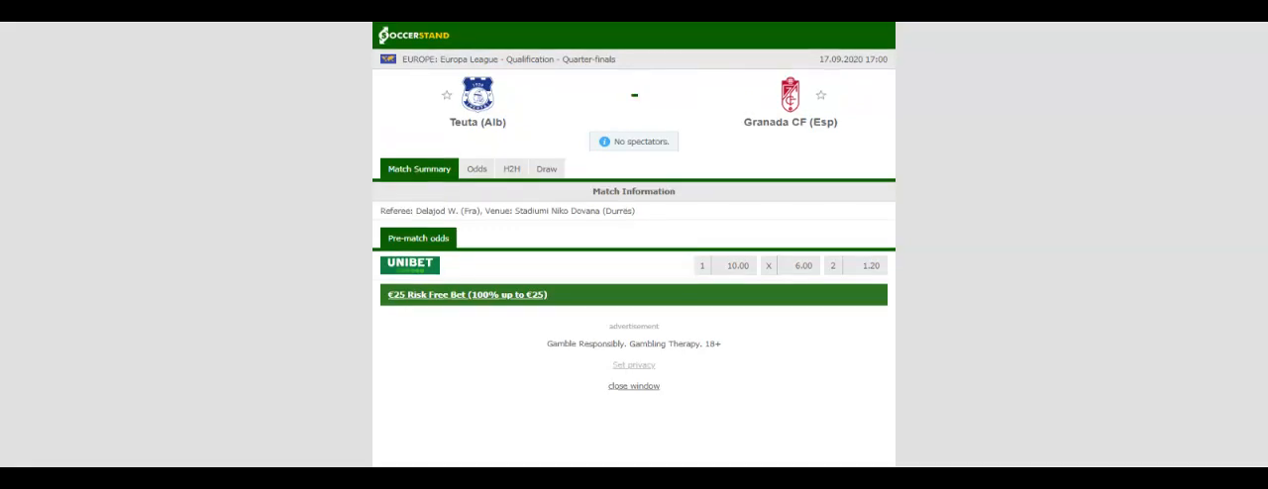
Show the H2H section with Teuta's and Granada CF's recent match results
left_click(511, 168)
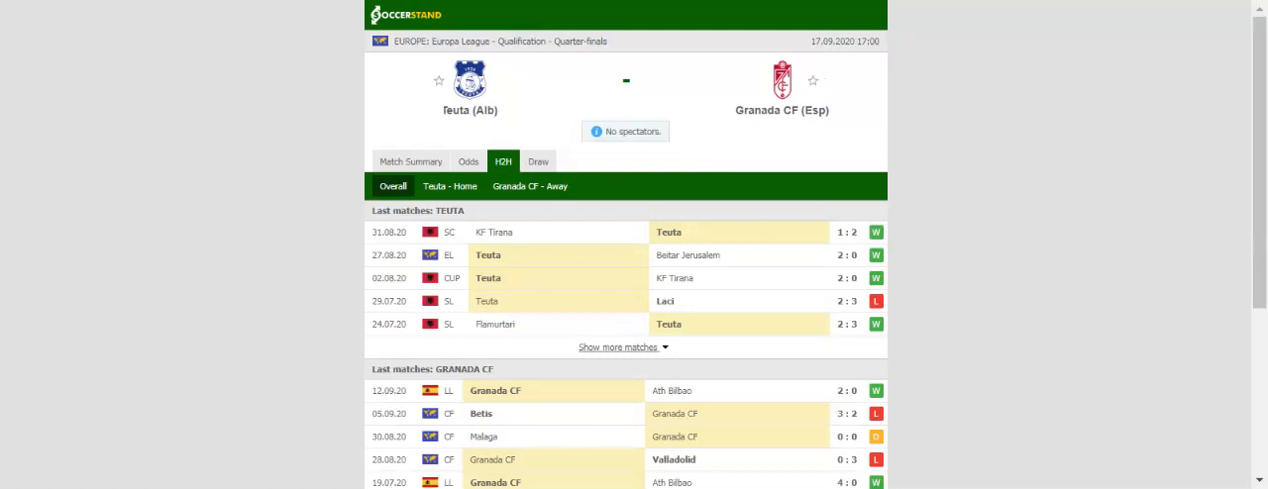
Filter the form to Teuta's home matches, then Granada CF's away matches
left_click(450, 186)
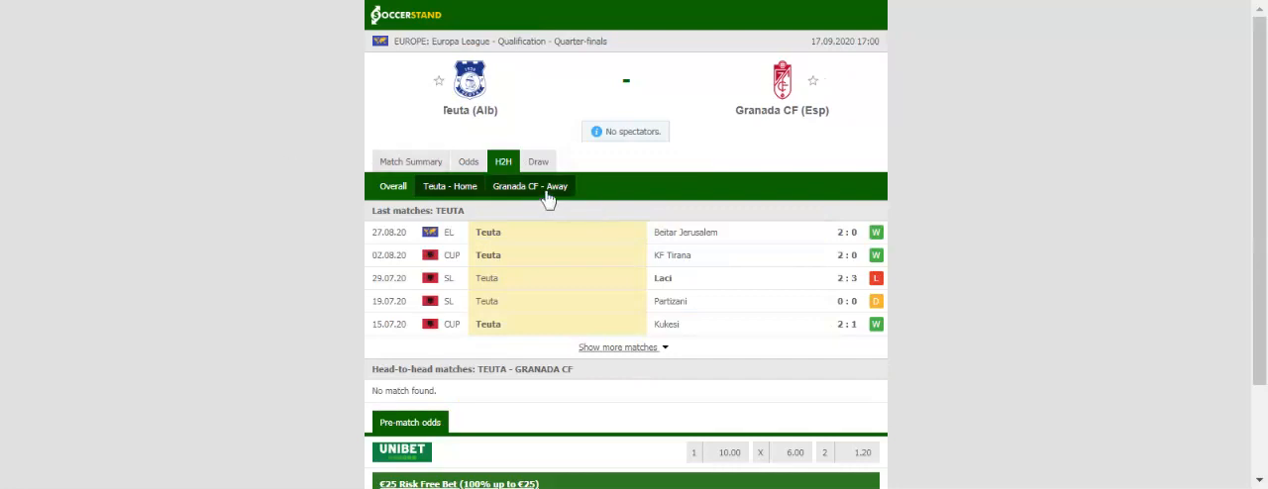
left_click(531, 186)
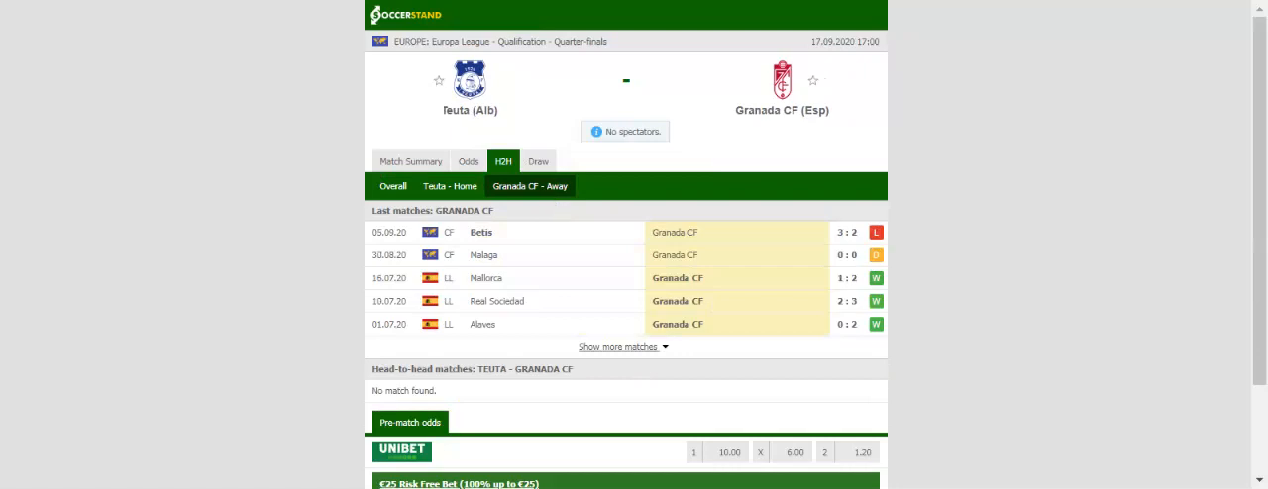